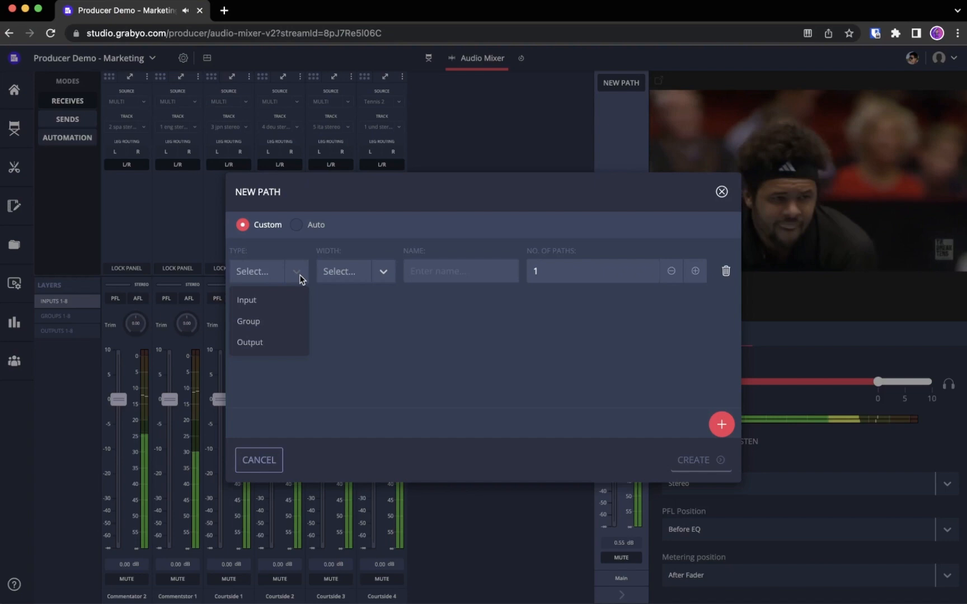
Create a stereo Input path named New Comms
{"action": "left_click", "coordinate": [247, 300]}
{"action": "type", "text": "New"}
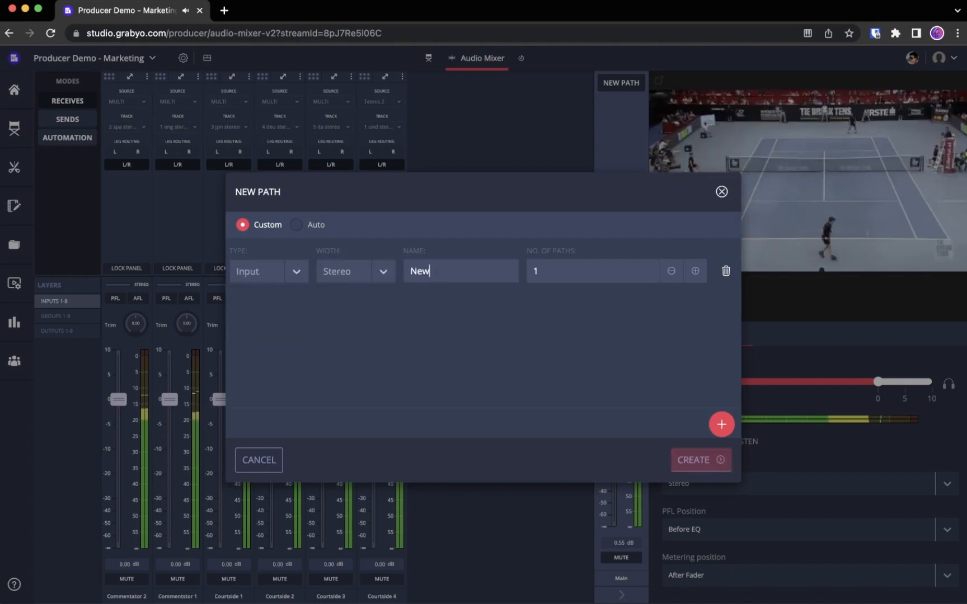
{"action": "type", "text": "Comms"}
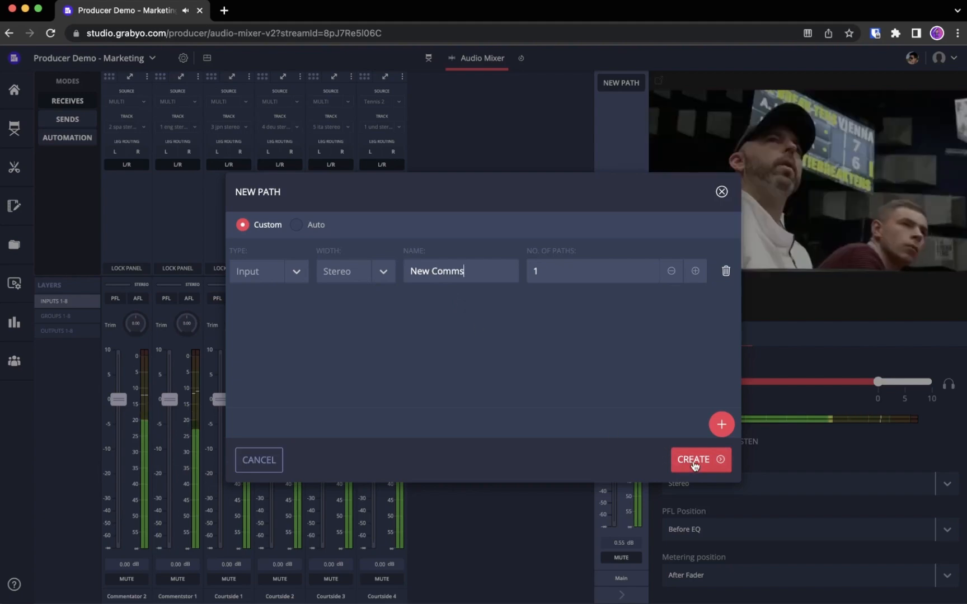
{"action": "left_click", "coordinate": [700, 460]}
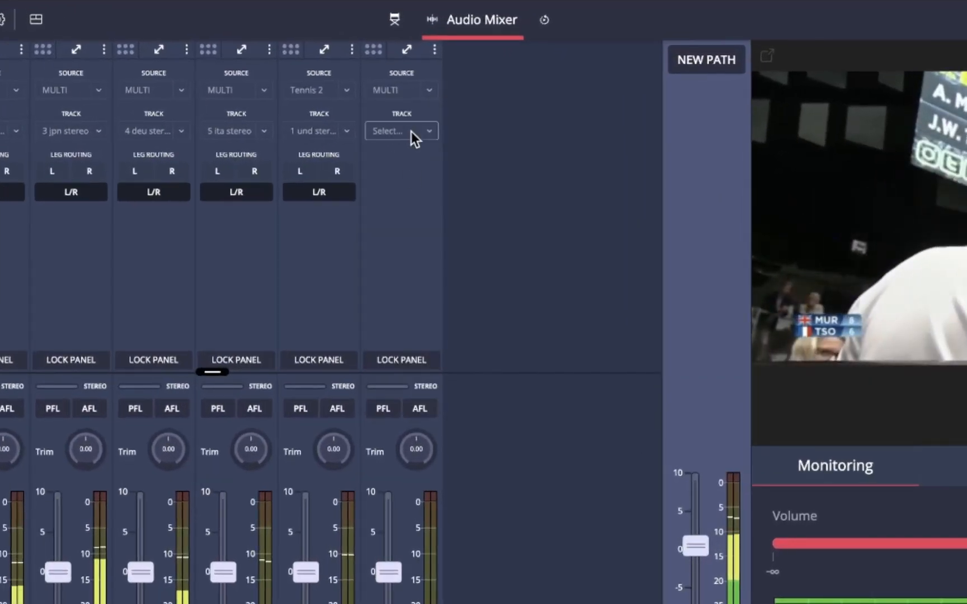
Assign the 1 eng stereo track to the New Comms strip with a slight trim boost
{"action": "left_click", "coordinate": [400, 131]}
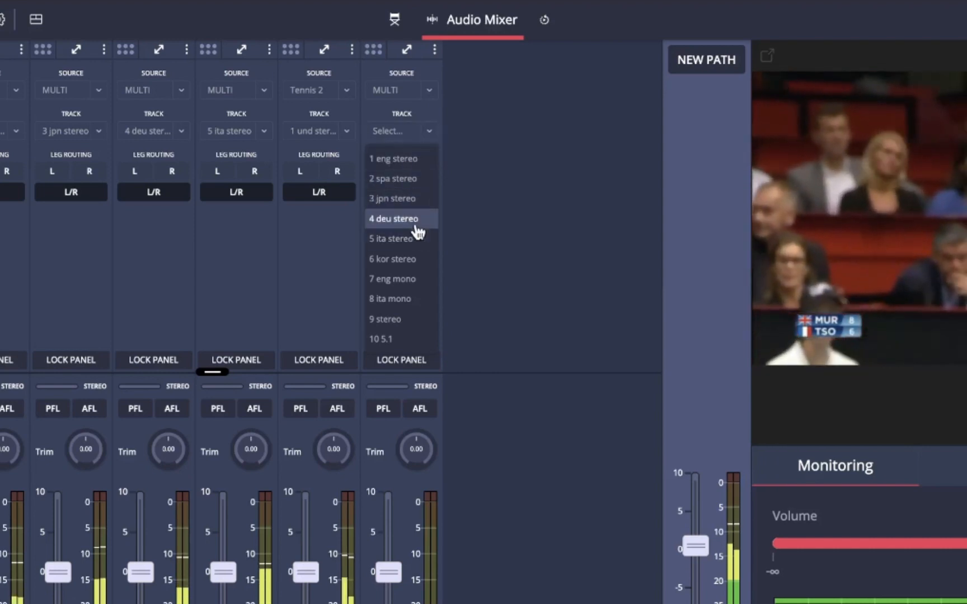
{"action": "left_click", "coordinate": [391, 159]}
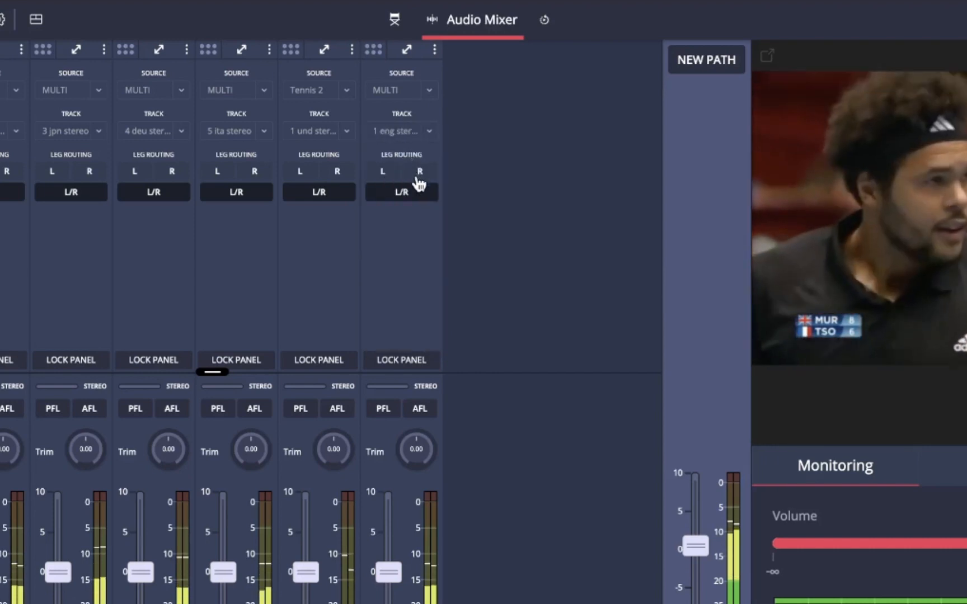
{"action": "scroll", "scroll_direction": "down", "scroll_amount": 3}
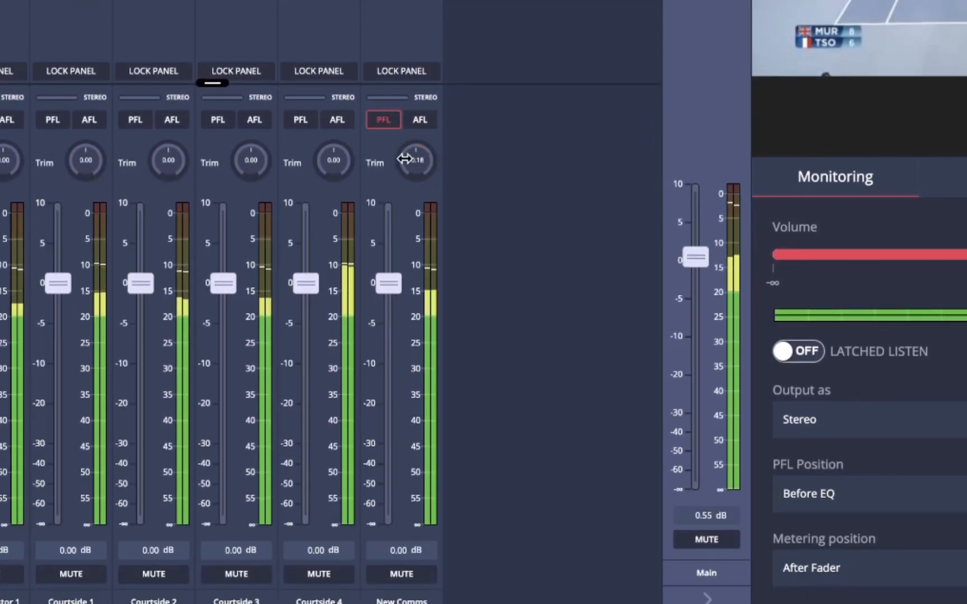
{"action": "left_click", "coordinate": [401, 574]}
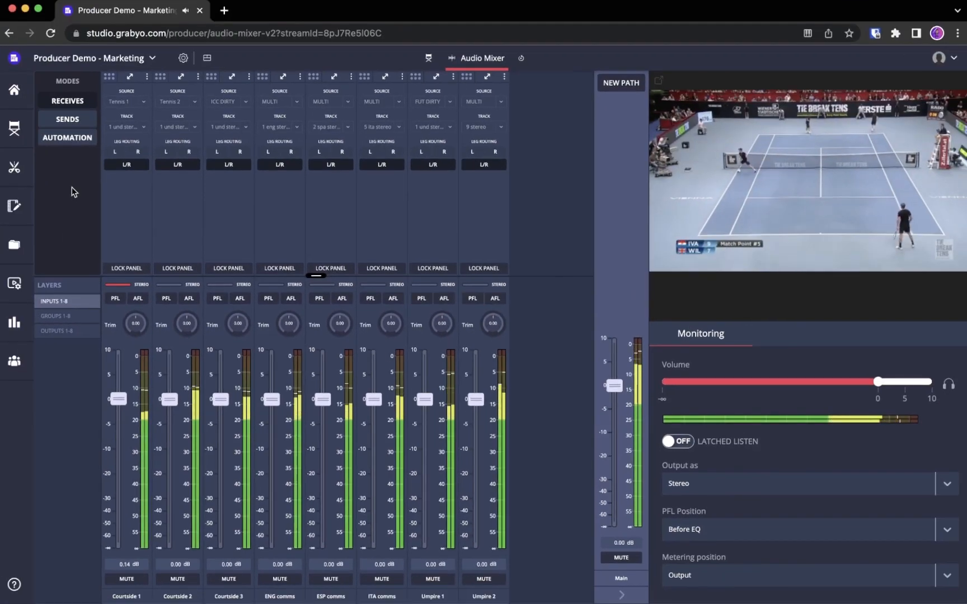
Make Courtside 1 follow video with a -46 dB out level and set its in duration, then show sends
{"action": "left_click", "coordinate": [67, 137]}
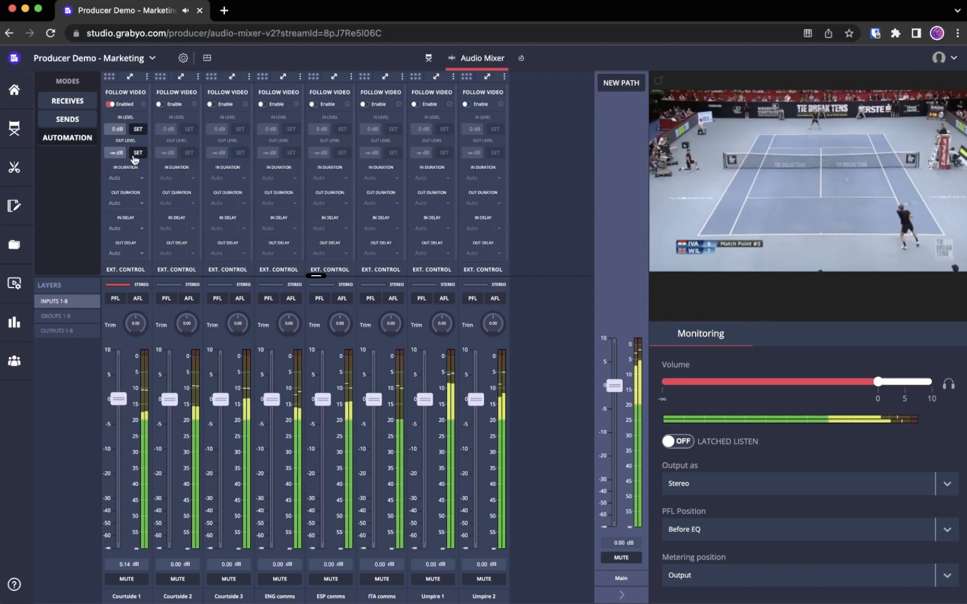
{"action": "left_click_drag", "start_coordinate": [118, 399], "coordinate": [118, 518]}
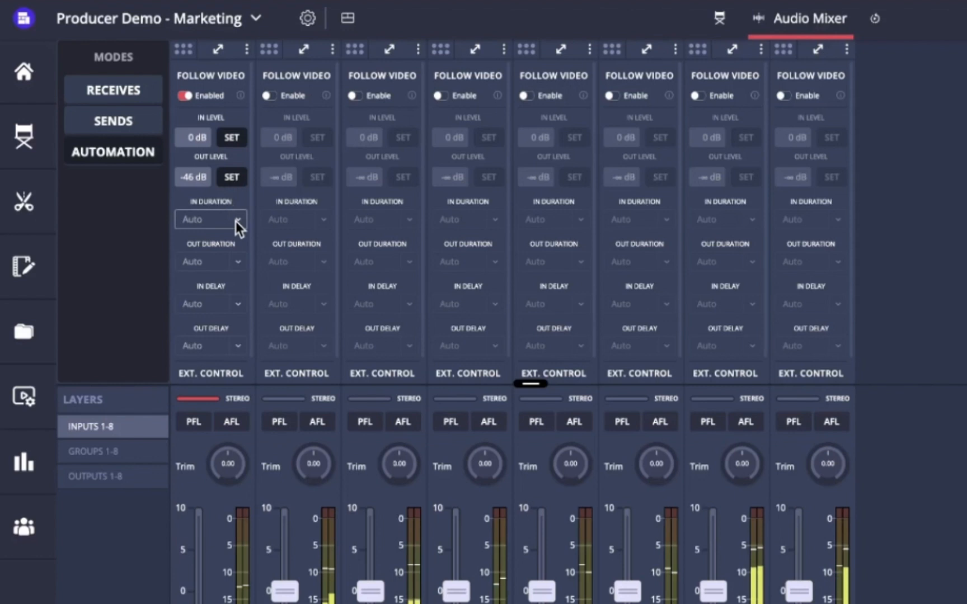
{"action": "left_click", "coordinate": [209, 219]}
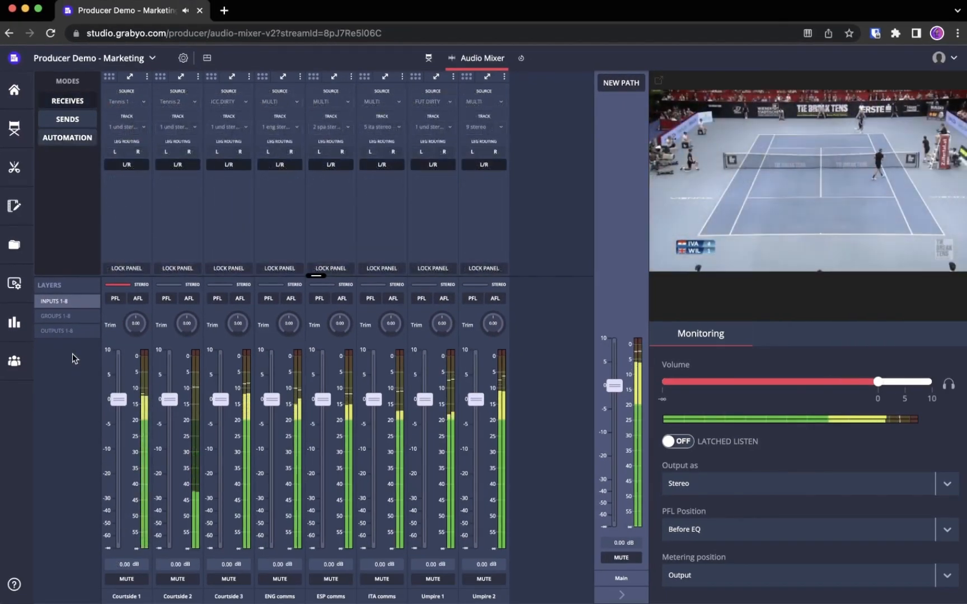
{"action": "left_click", "coordinate": [67, 120]}
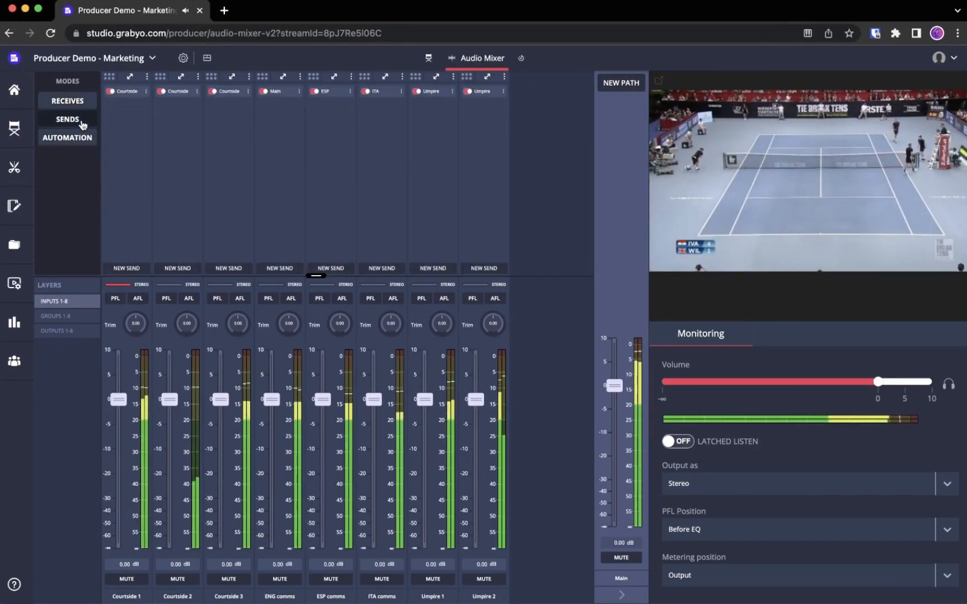